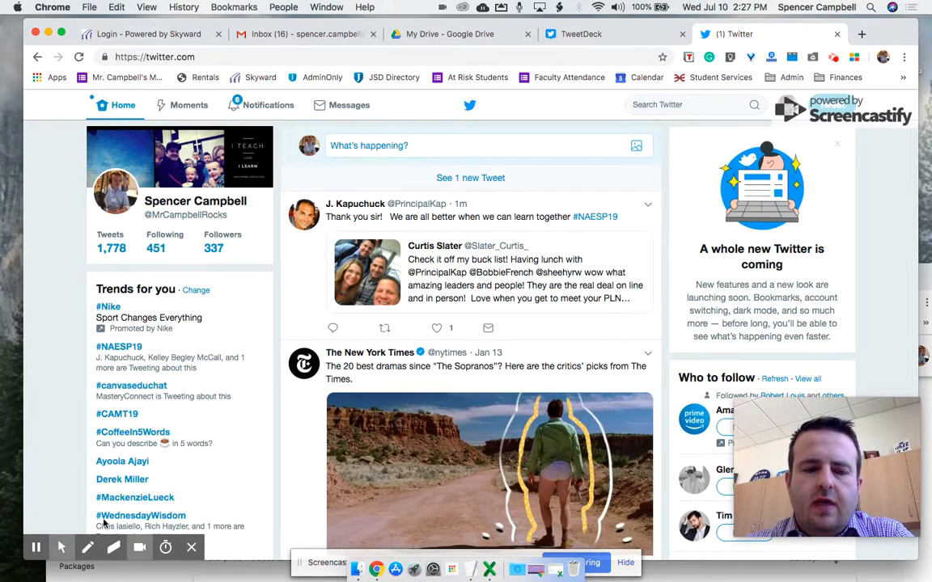
{"action": "mouse_move", "coordinate": [221, 427]}
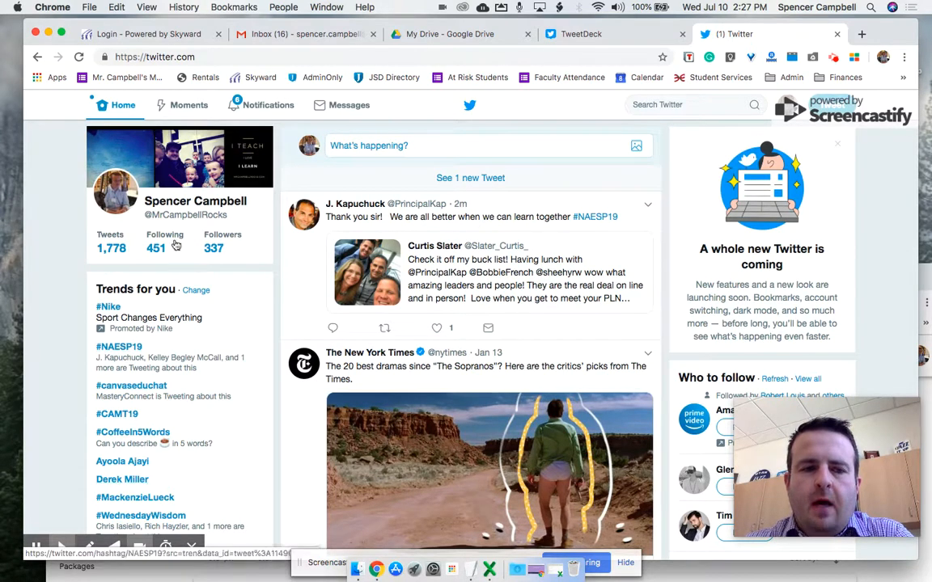
{"action": "mouse_move", "coordinate": [165, 243]}
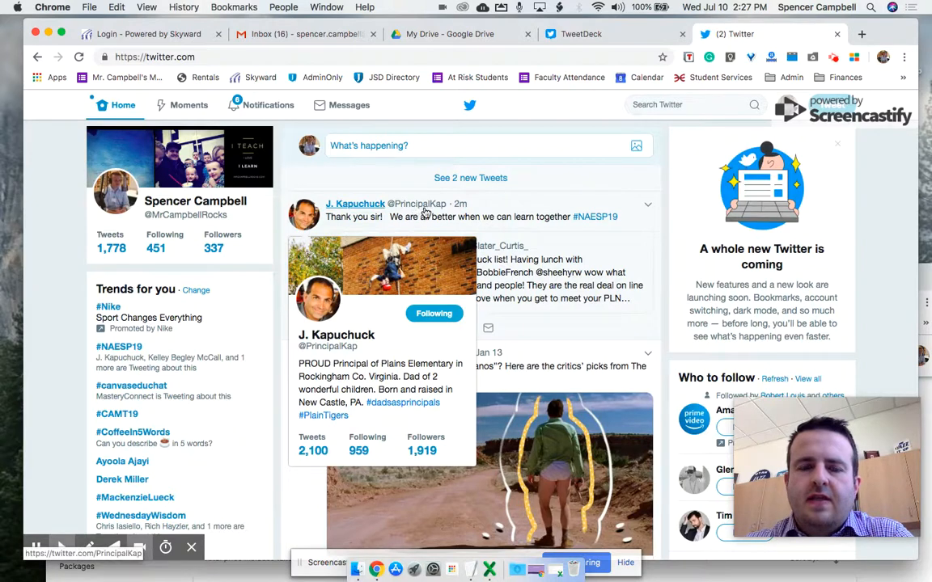
{"action": "mouse_move", "coordinate": [417, 209]}
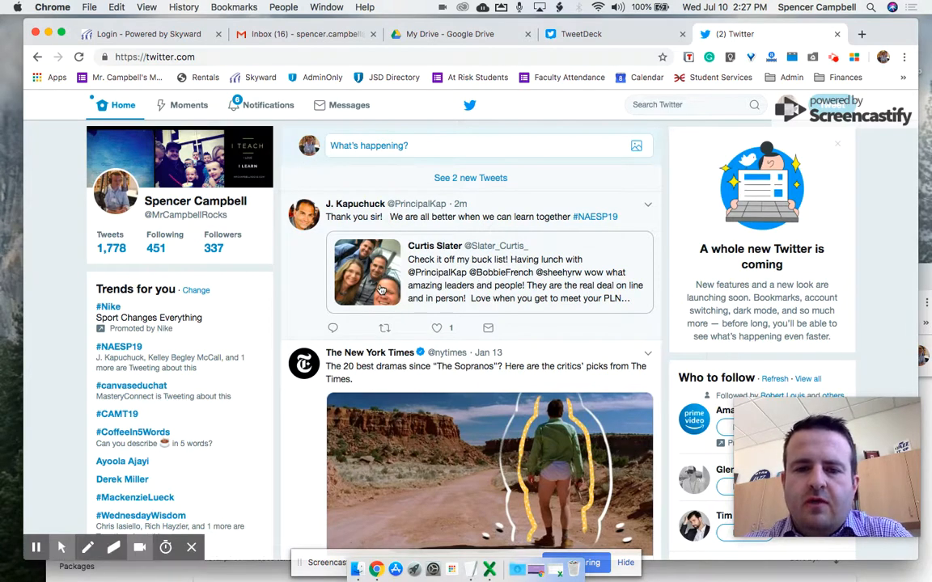
{"action": "mouse_move", "coordinate": [595, 217]}
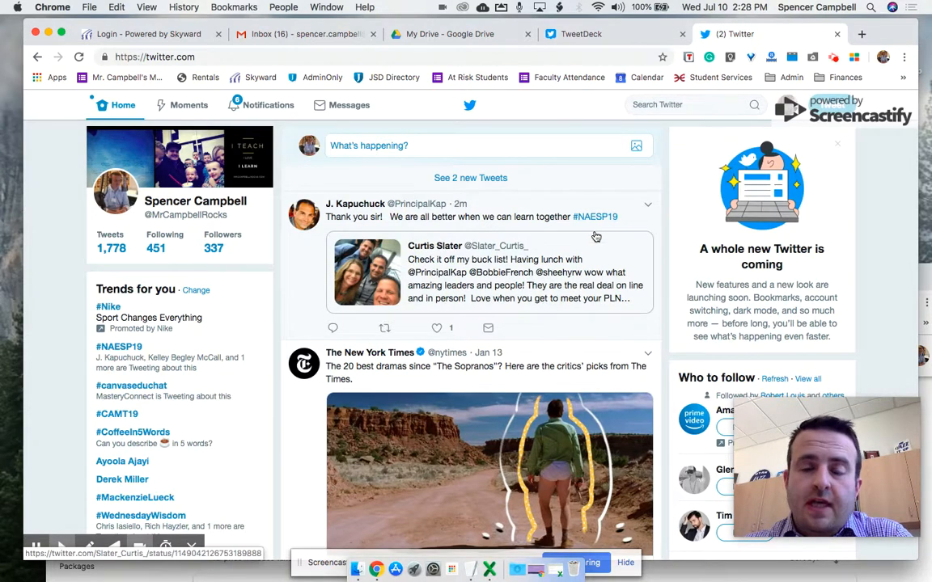
- Draft 'Test Tweet.' in the compose box, correcting the mistyped 'TEst'
{"action": "scroll", "scroll_direction": "down", "scroll_amount": 3}
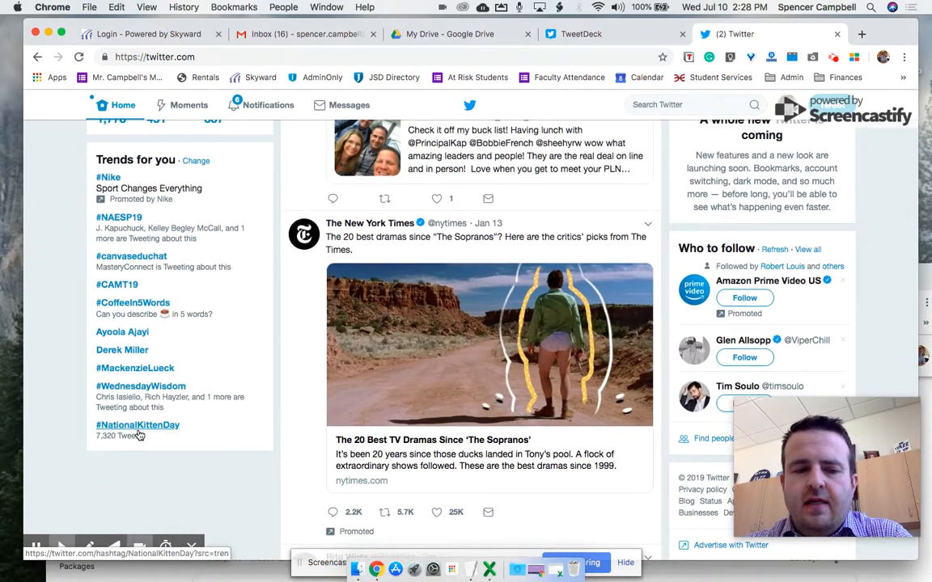
{"action": "mouse_move", "coordinate": [141, 385]}
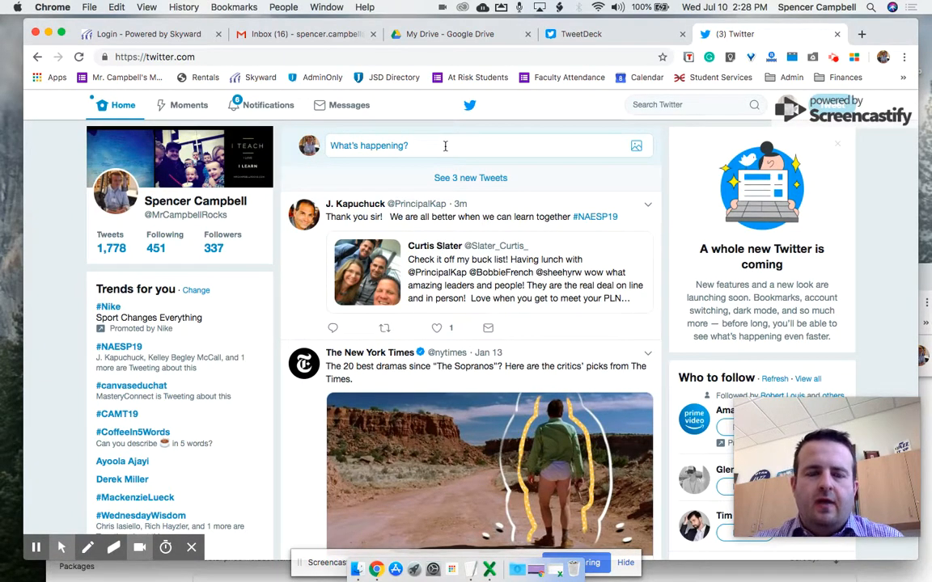
{"action": "type", "text": "TEst"}
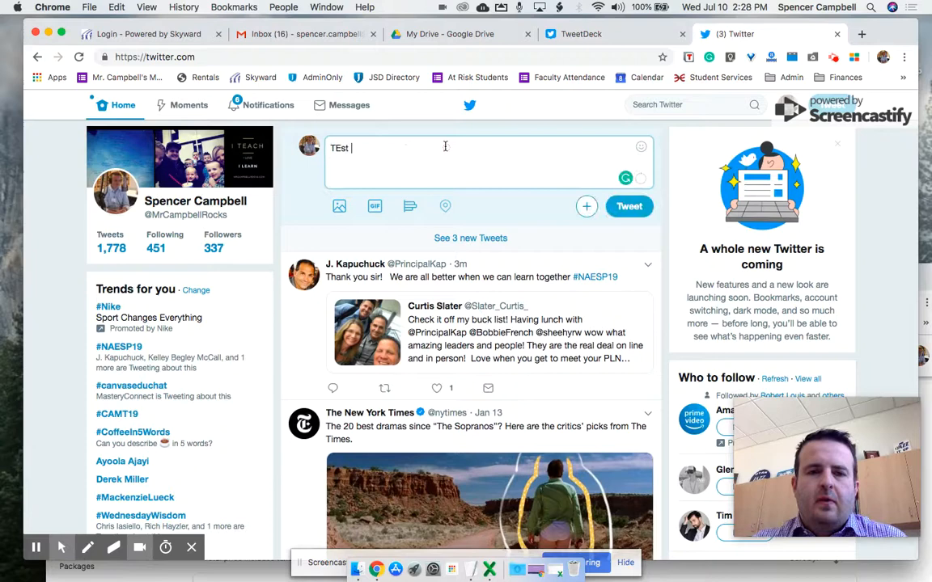
{"action": "type", "text": "Test TWee"}
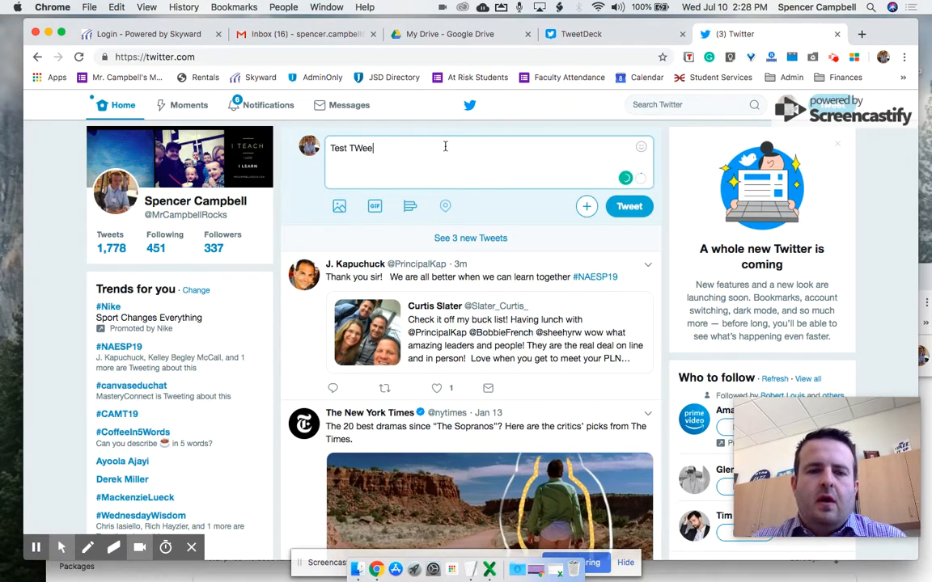
{"action": "key", "text": "Backspace"}
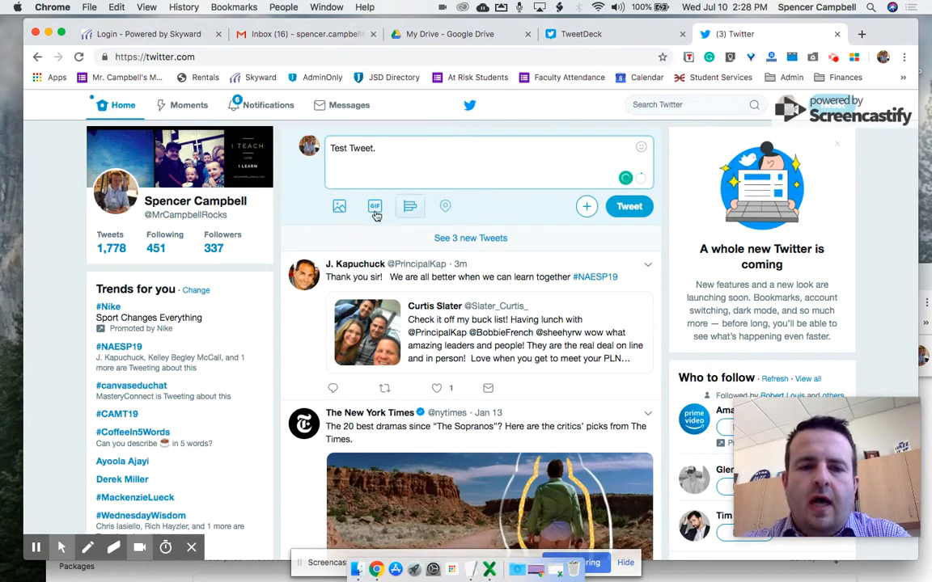
{"action": "mouse_move", "coordinate": [443, 207]}
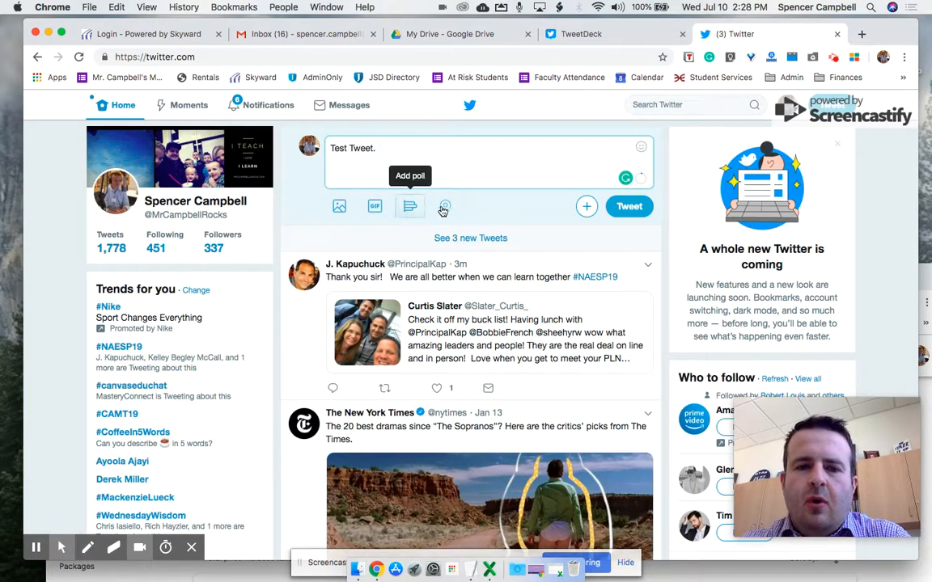
{"action": "mouse_move", "coordinate": [340, 207]}
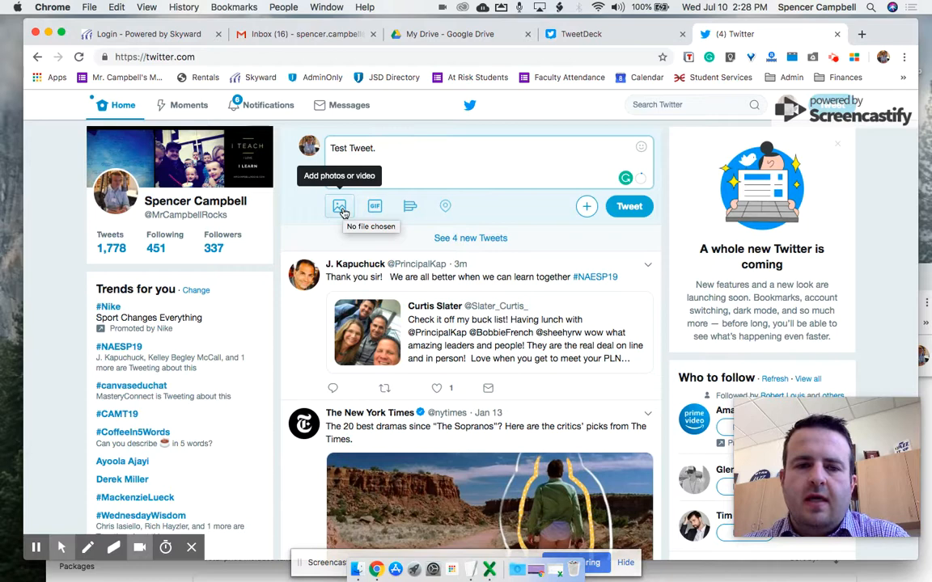
- Add the hashtag '#jsdlead' to complete the draft 'Test Tweet. #jsdlead'
{"action": "type", "text": "#"}
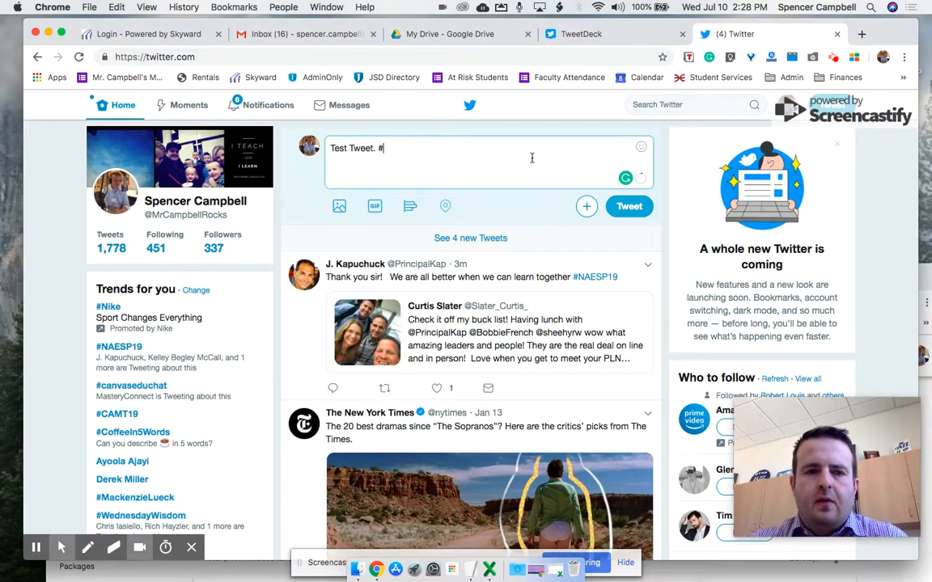
{"action": "type", "text": "jc"}
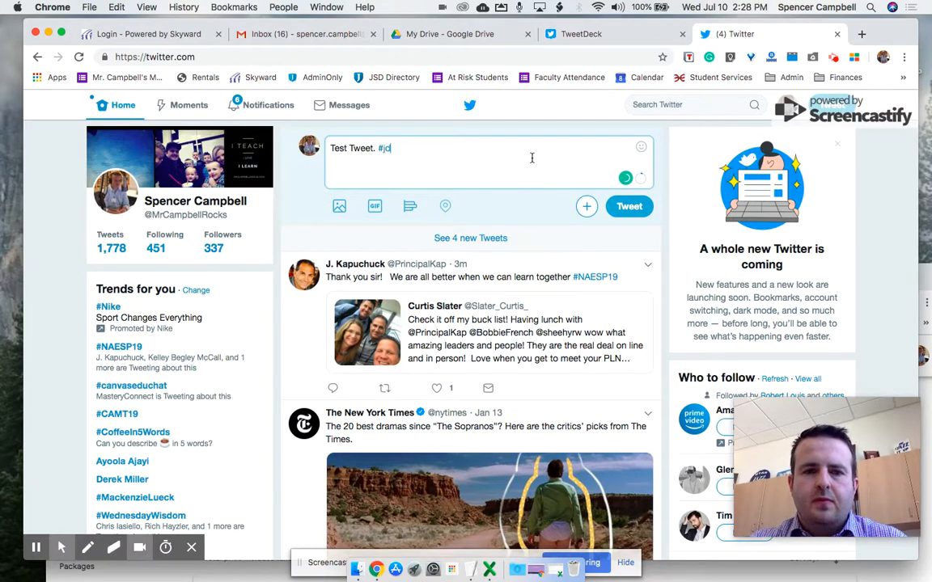
{"action": "type", "text": "sd"}
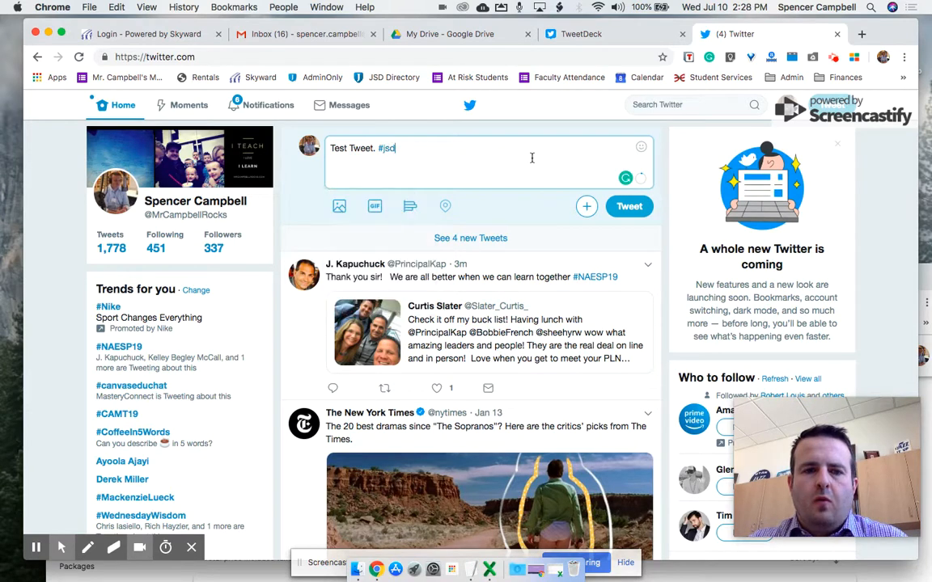
{"action": "type", "text": "lead"}
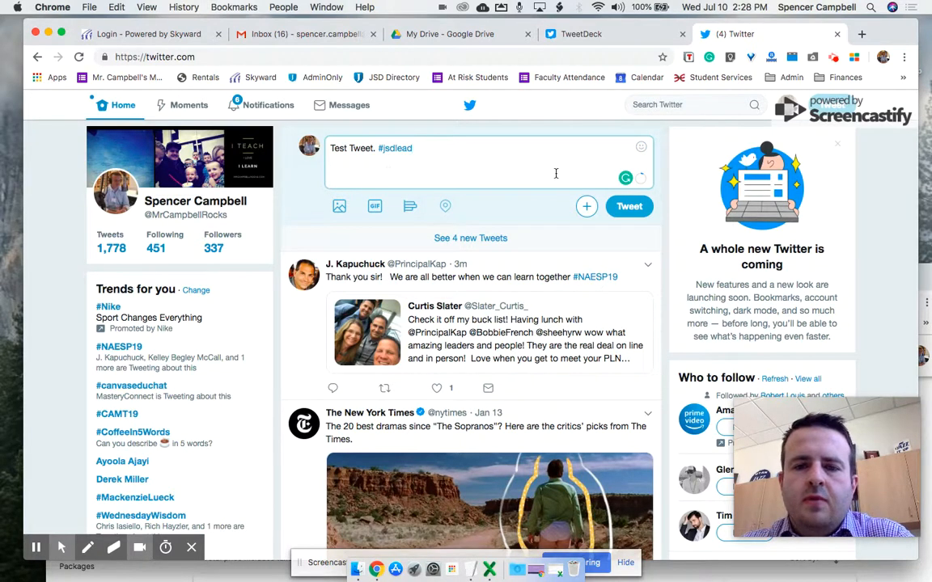
{"action": "left_click", "coordinate": [629, 207]}
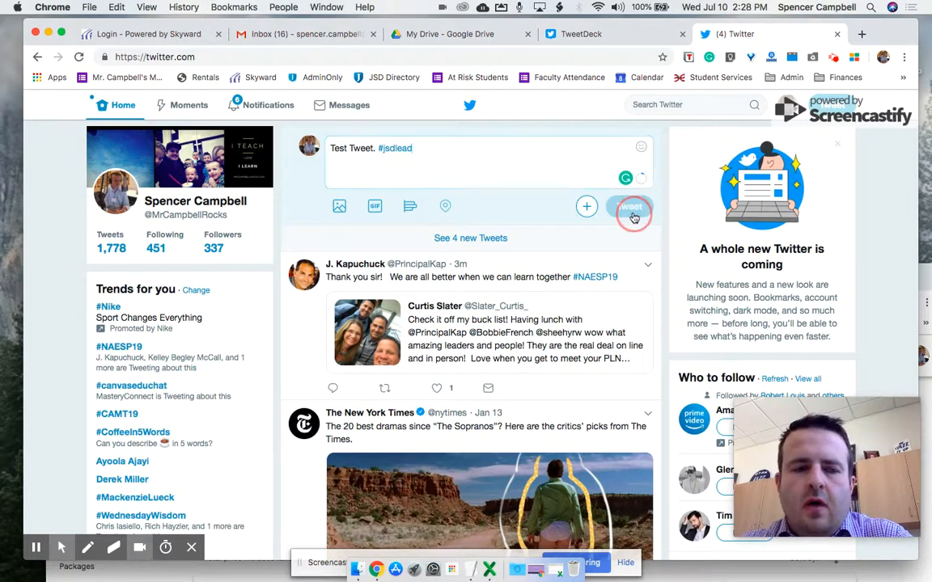
- Post 'Test Tweet. #jsdlead' and view it at the top of the home timeline
{"action": "left_click", "coordinate": [630, 207]}
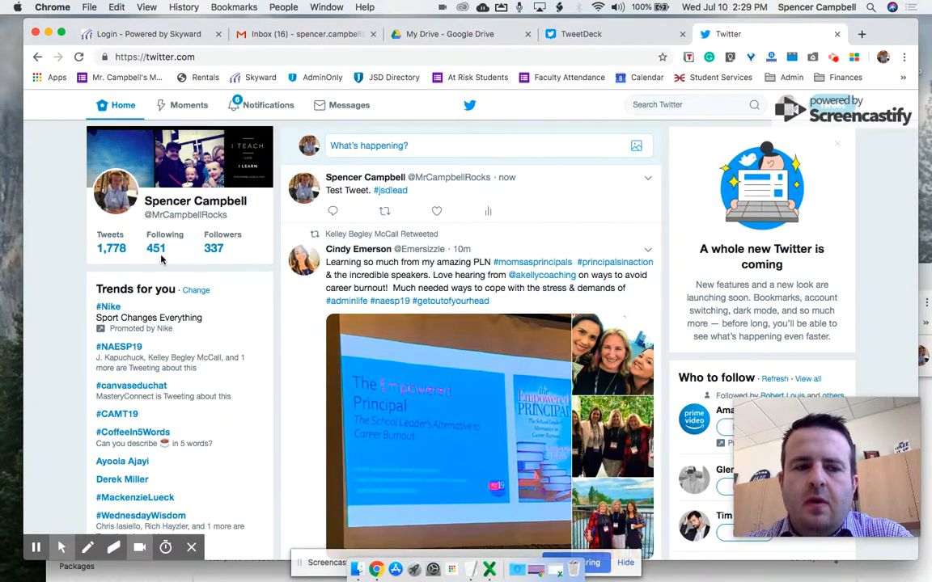
{"action": "scroll", "scroll_direction": "down", "scroll_amount": 3}
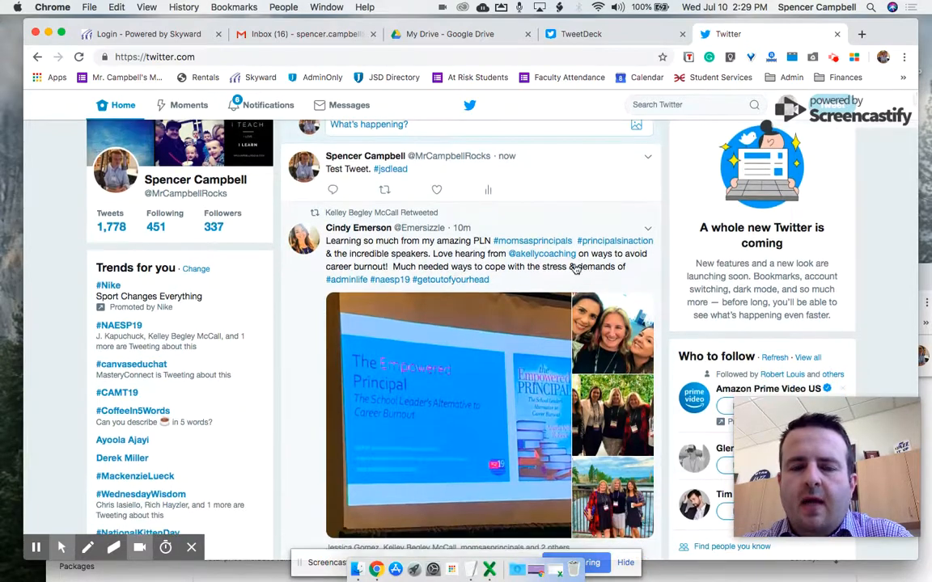
{"action": "scroll", "scroll_direction": "down", "scroll_amount": 3}
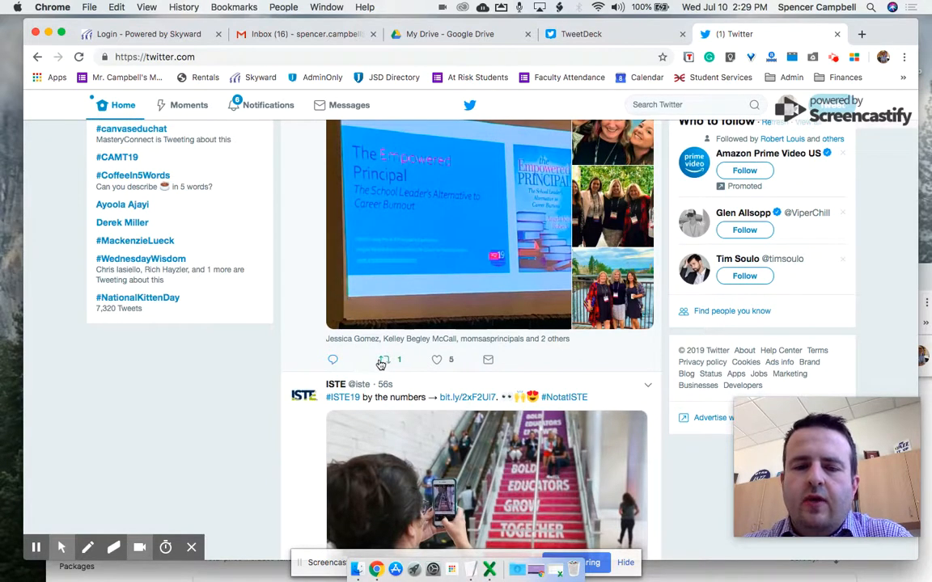
{"action": "mouse_move", "coordinate": [382, 359]}
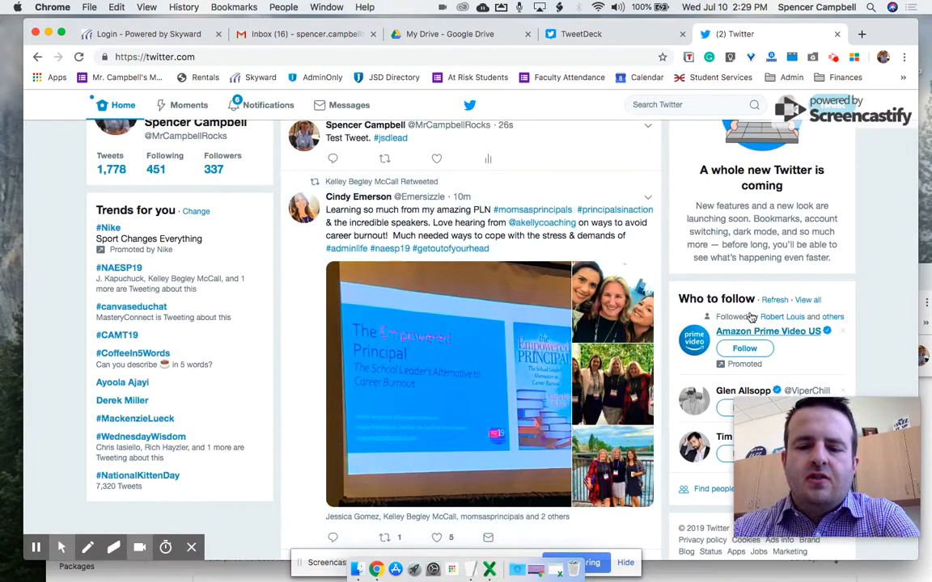
{"action": "scroll", "scroll_direction": "down", "scroll_amount": 3}
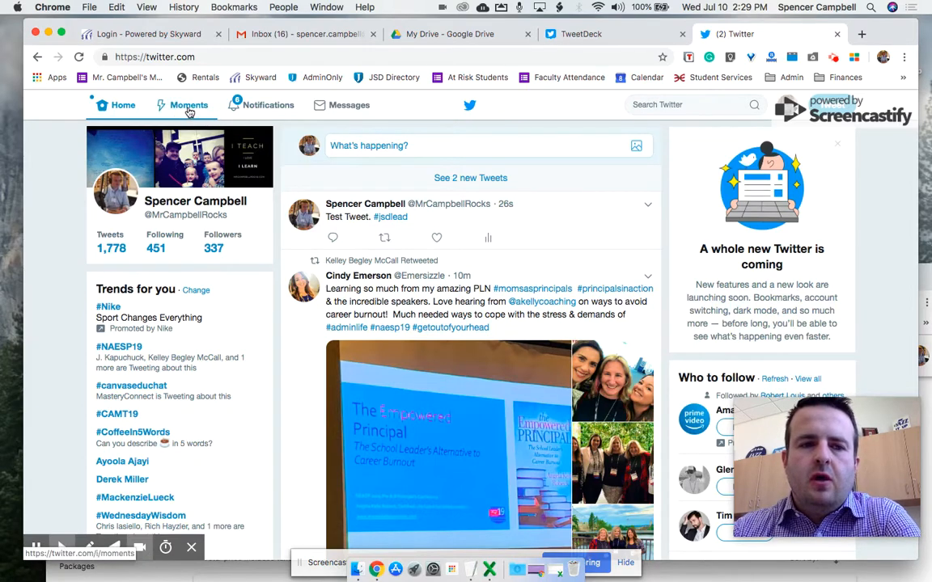
- Browse the Moments Today page, scrolling through stories like the armored truck cash spill
{"action": "left_click", "coordinate": [188, 105]}
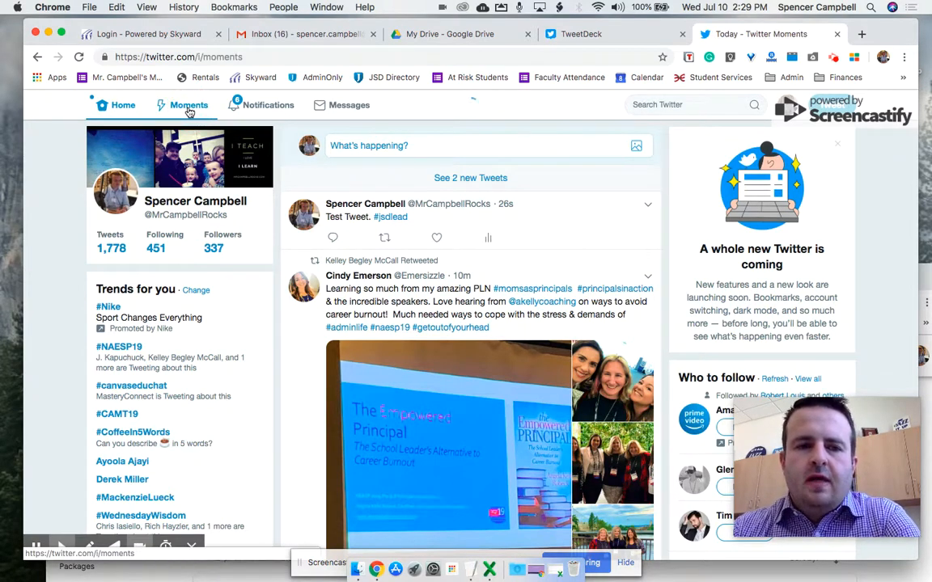
{"action": "left_click", "coordinate": [188, 105]}
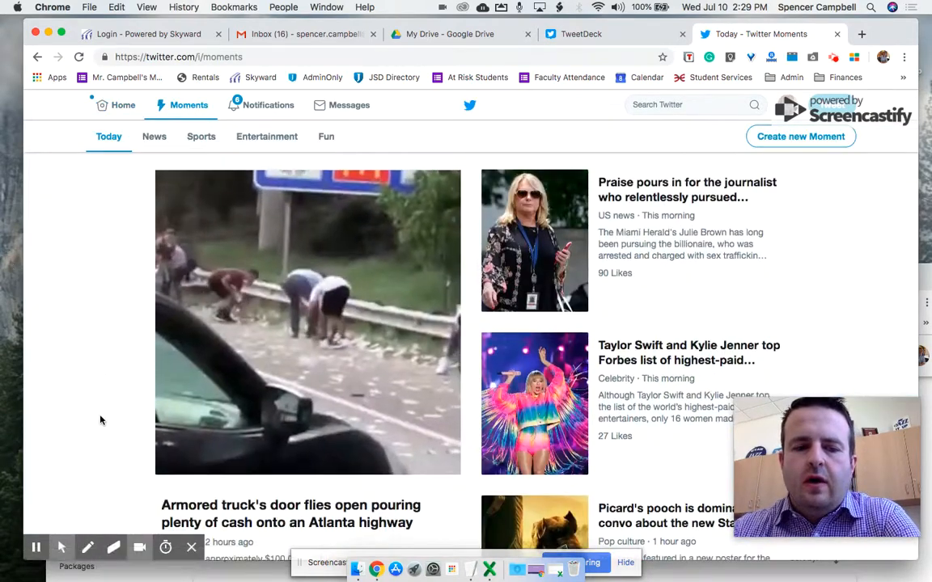
{"action": "scroll", "scroll_direction": "down", "scroll_amount": 3}
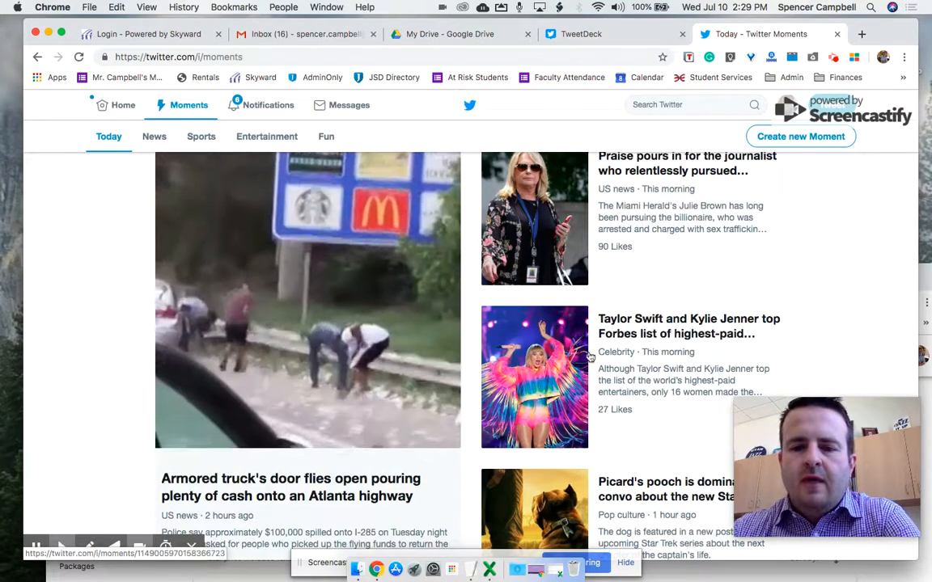
{"action": "scroll", "scroll_direction": "down", "scroll_amount": 3}
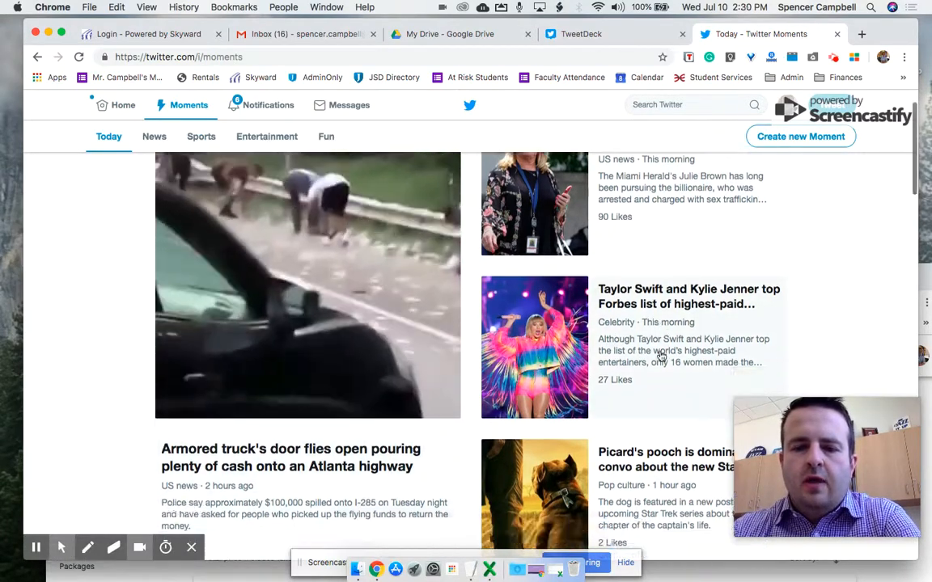
{"action": "scroll", "scroll_direction": "down", "scroll_amount": 3}
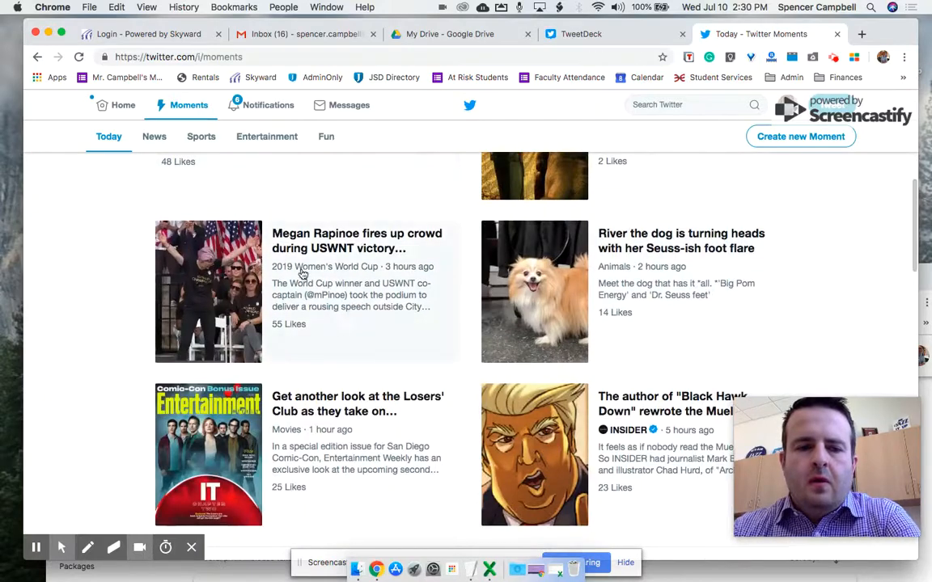
{"action": "scroll", "scroll_direction": "down", "scroll_amount": 3}
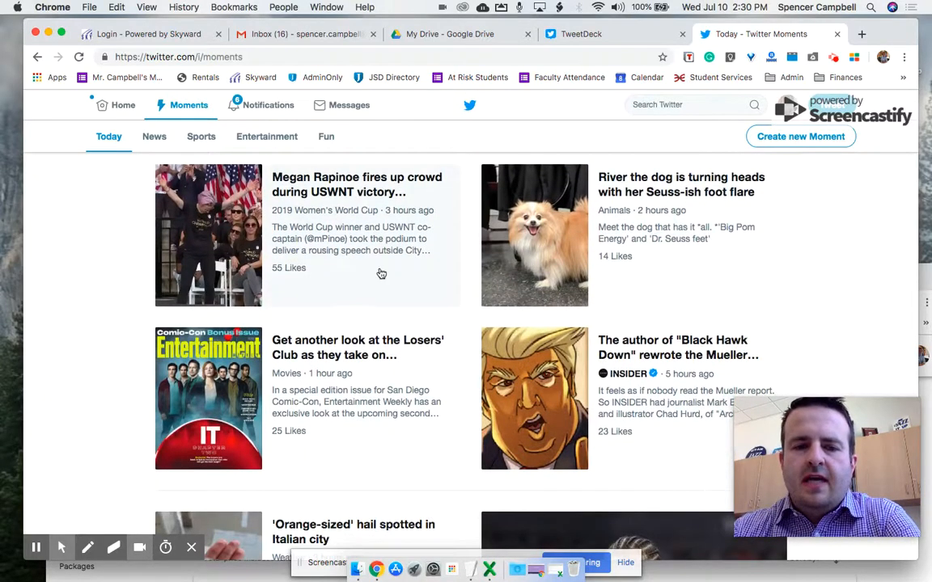
{"action": "scroll", "scroll_direction": "down", "scroll_amount": 3}
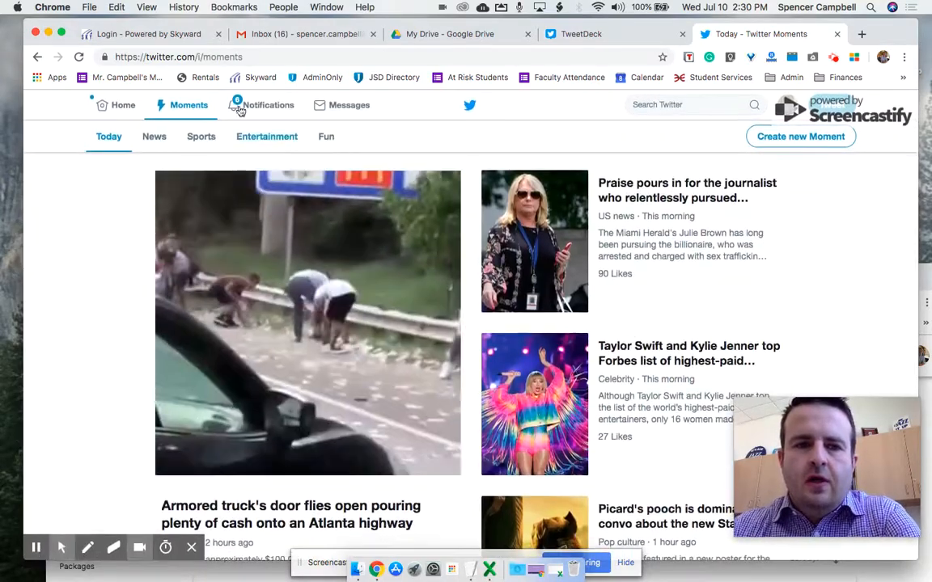
- View Notifications, briefly checking the direct messages list and closing it
{"action": "left_click", "coordinate": [268, 104]}
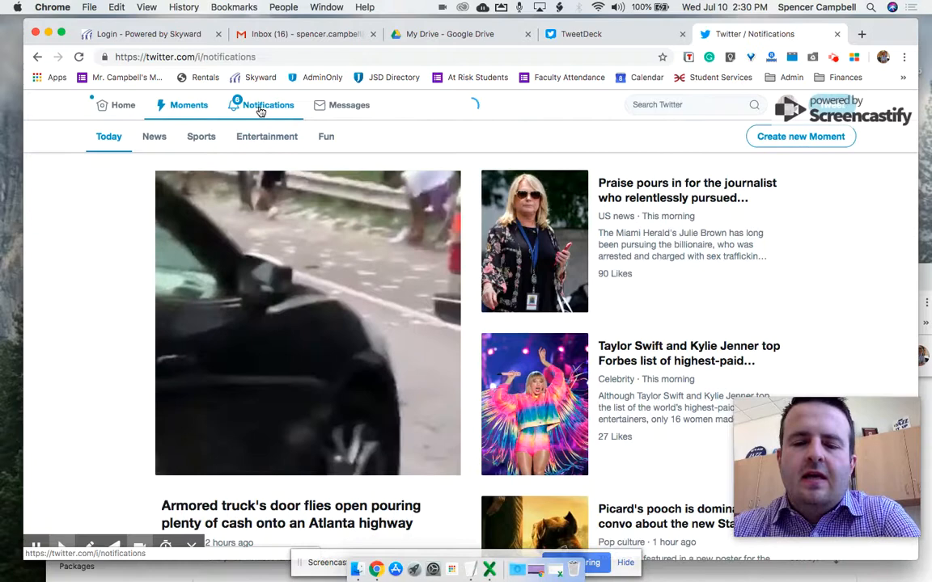
{"action": "left_click", "coordinate": [268, 104]}
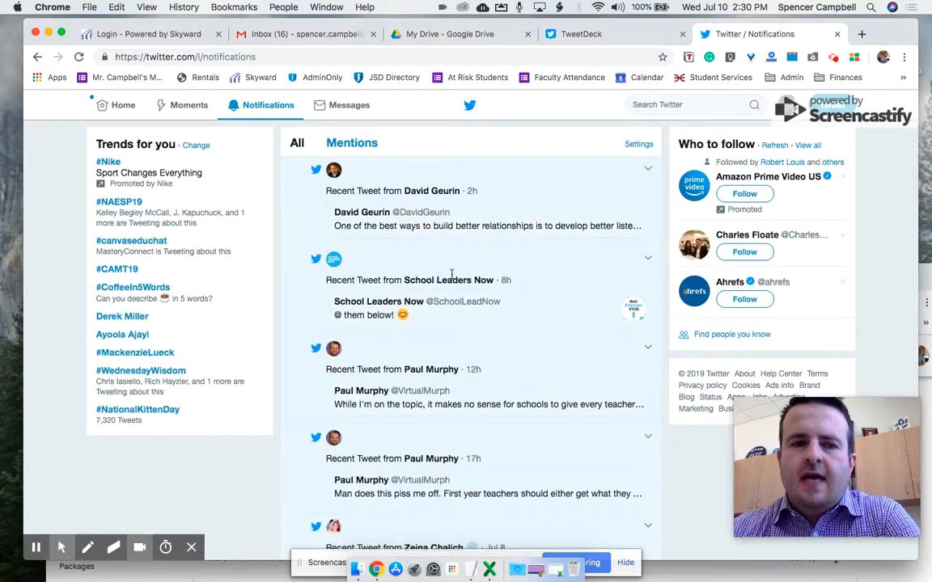
{"action": "left_click", "coordinate": [350, 104]}
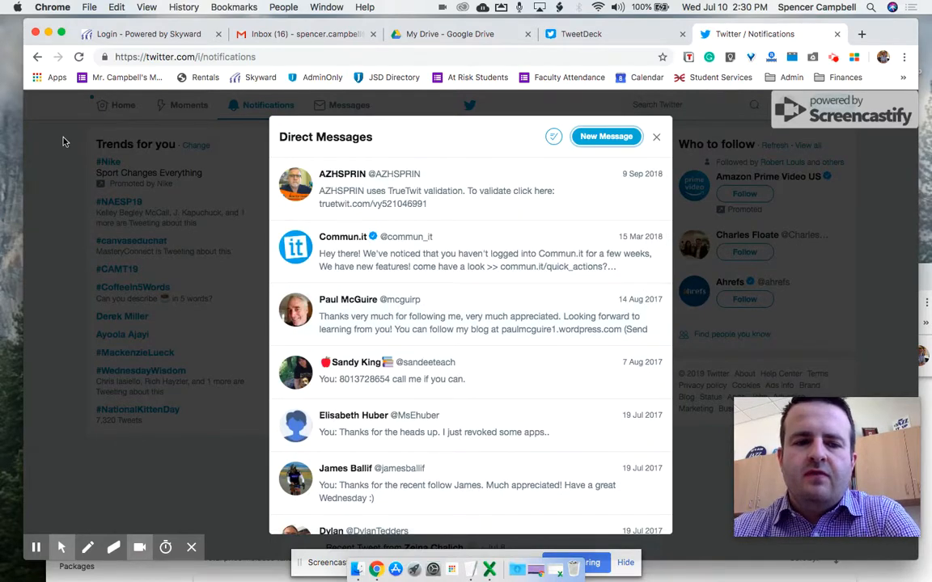
{"action": "left_click", "coordinate": [656, 135]}
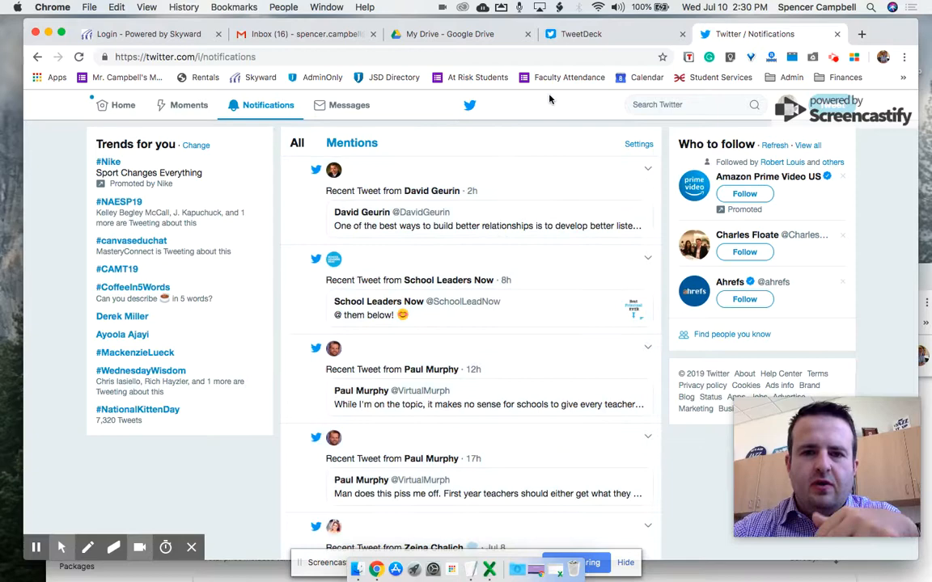
{"action": "mouse_move", "coordinate": [581, 34]}
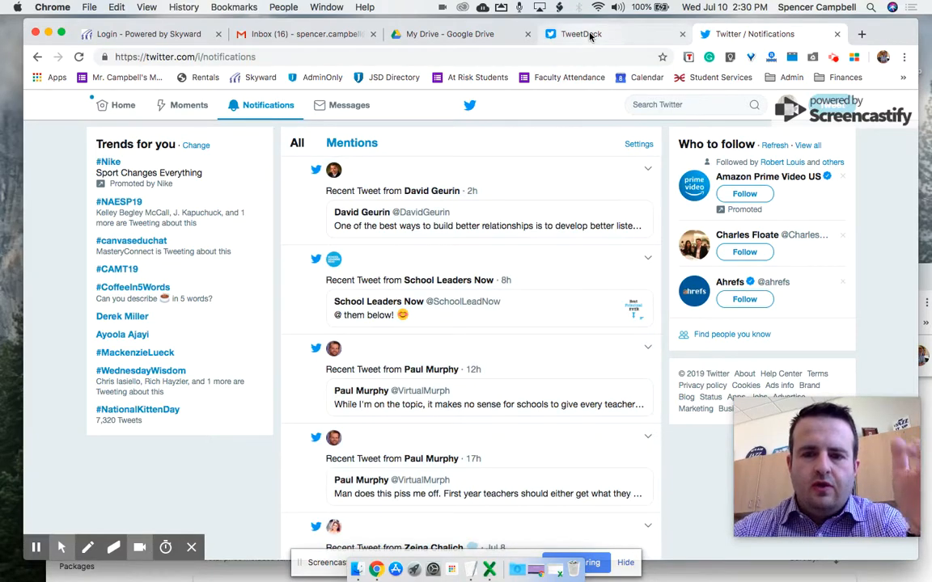
- Switch to TweetDeck and reload until the #KidsDeserveIt, #jsdlead and Likes columns load
{"action": "left_click", "coordinate": [581, 34]}
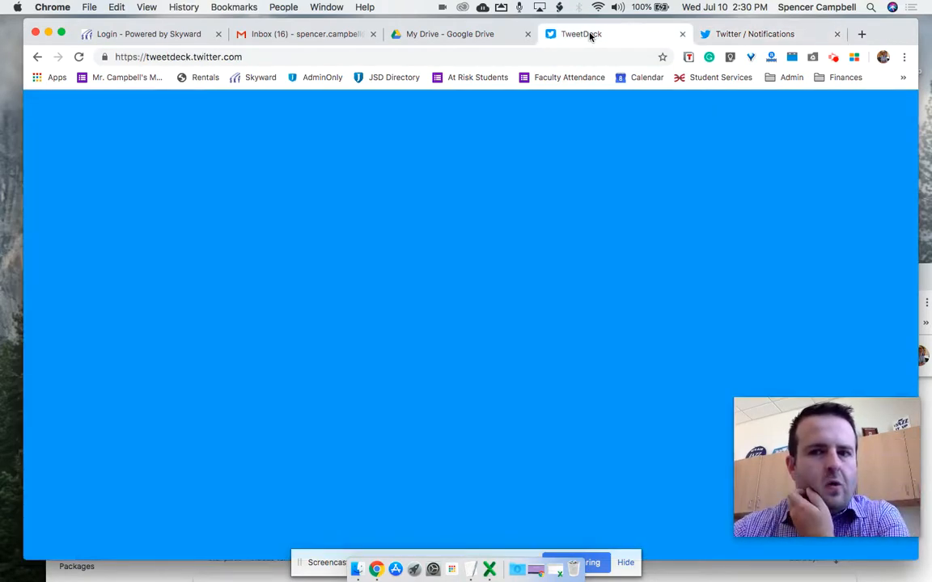
{"action": "left_click", "coordinate": [78, 57]}
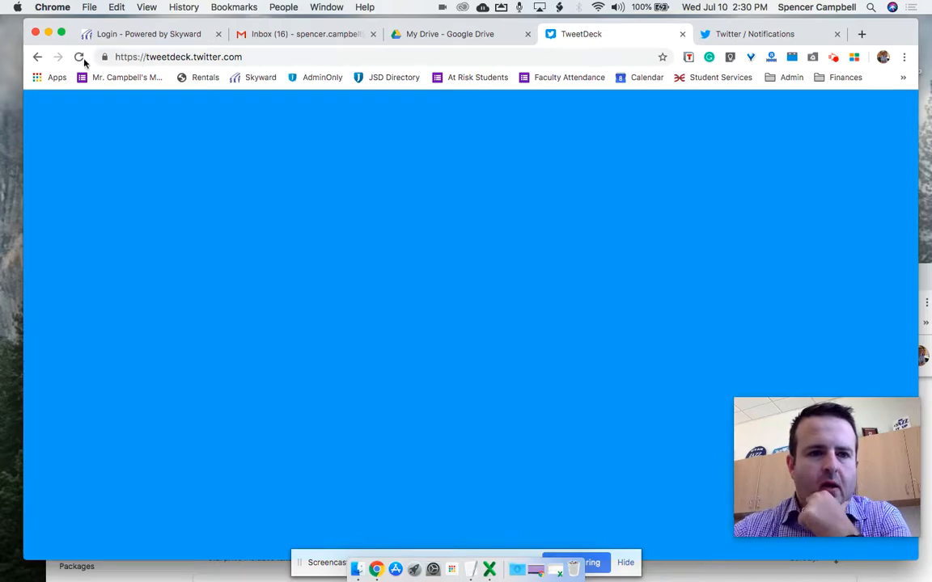
{"action": "left_click", "coordinate": [79, 57]}
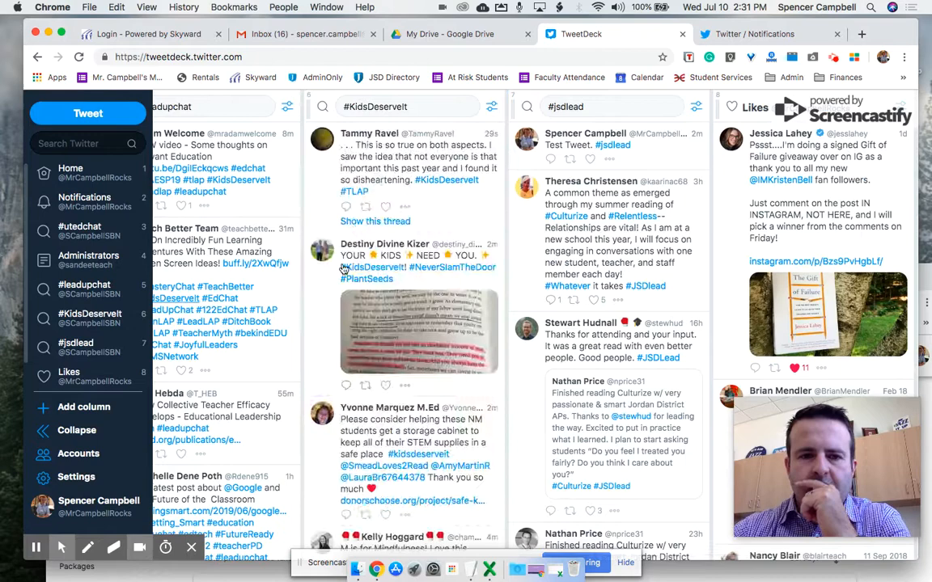
{"action": "scroll", "scroll_direction": "down", "scroll_amount": 3}
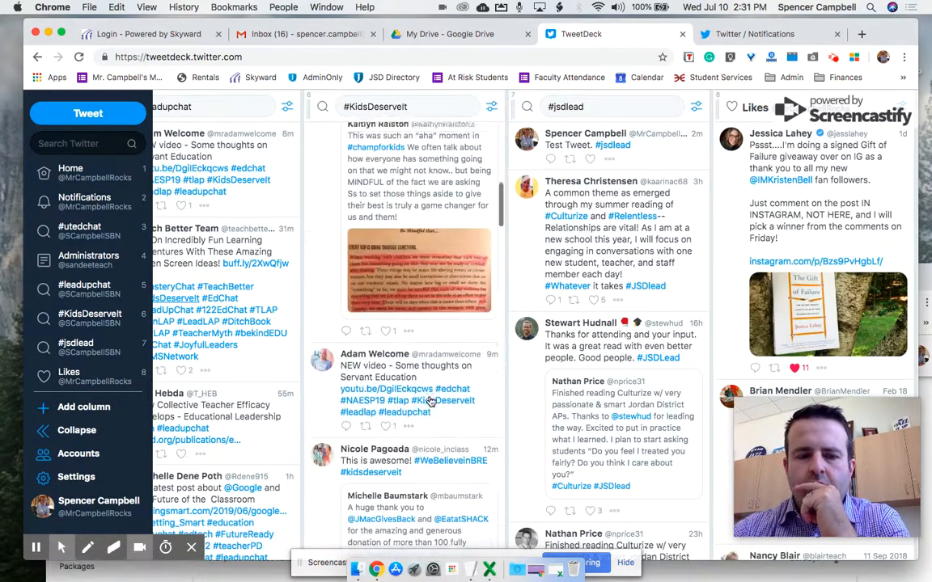
{"action": "scroll", "scroll_direction": "down", "scroll_amount": 3}
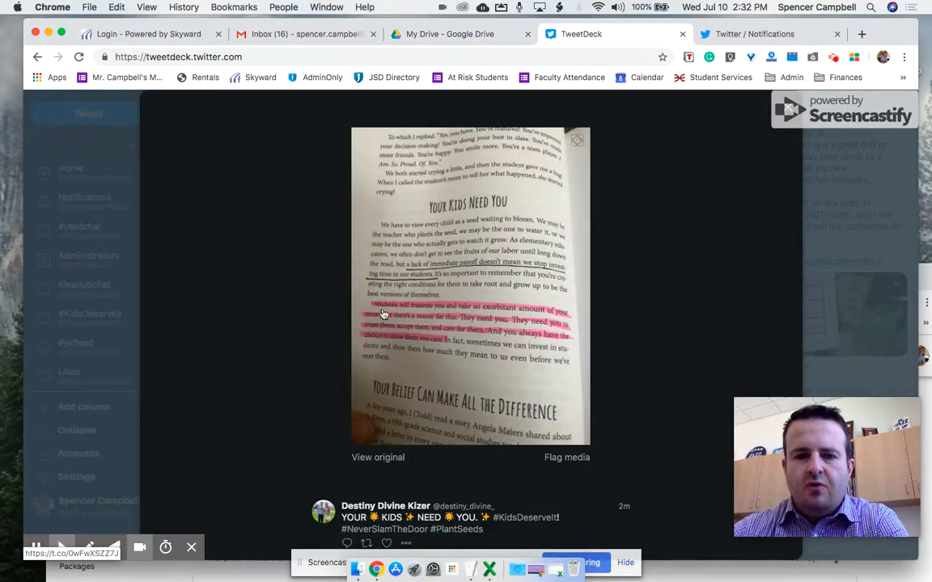
{"action": "mouse_move", "coordinate": [537, 333]}
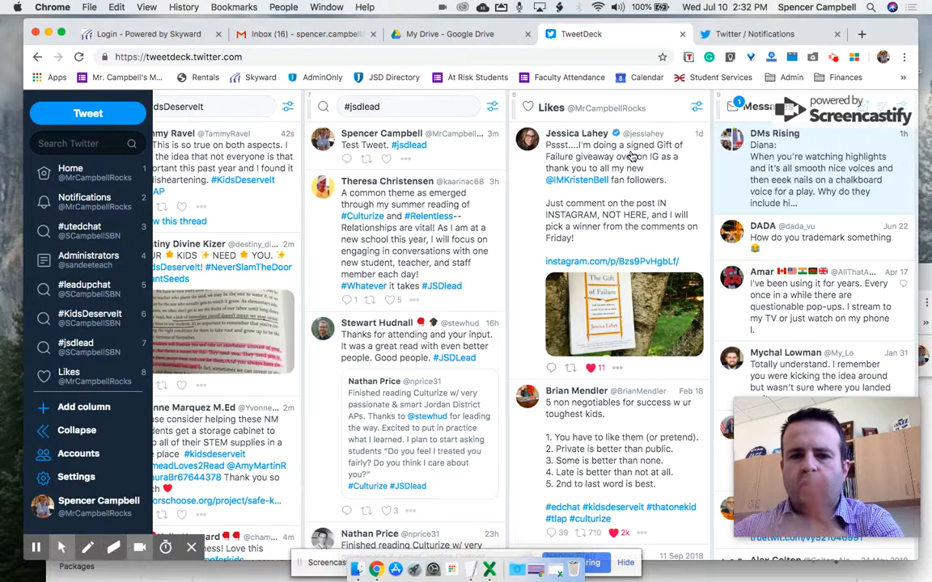
- Add a #JSDlead search column and show its content, location, authors and engagement filters
{"action": "left_click", "coordinate": [696, 107]}
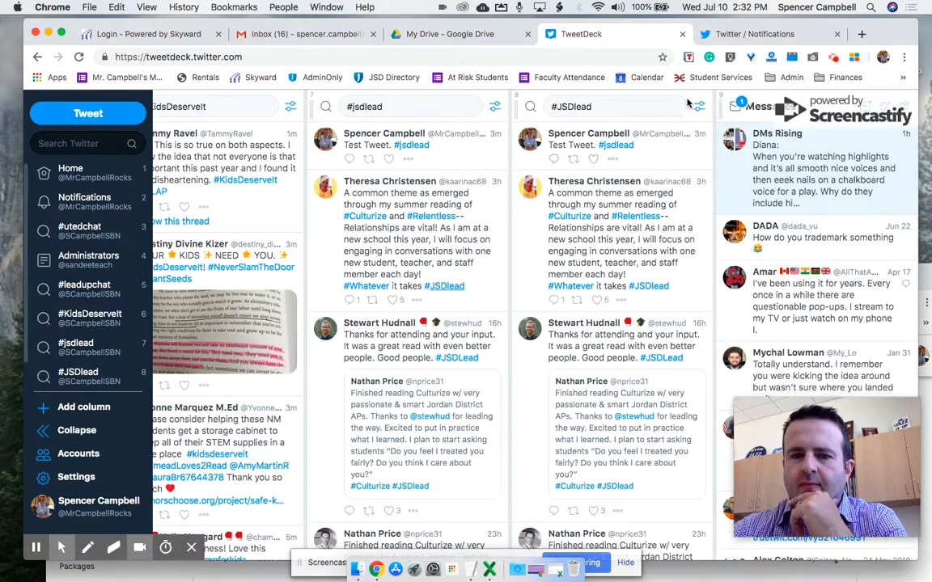
{"action": "left_click", "coordinate": [699, 107]}
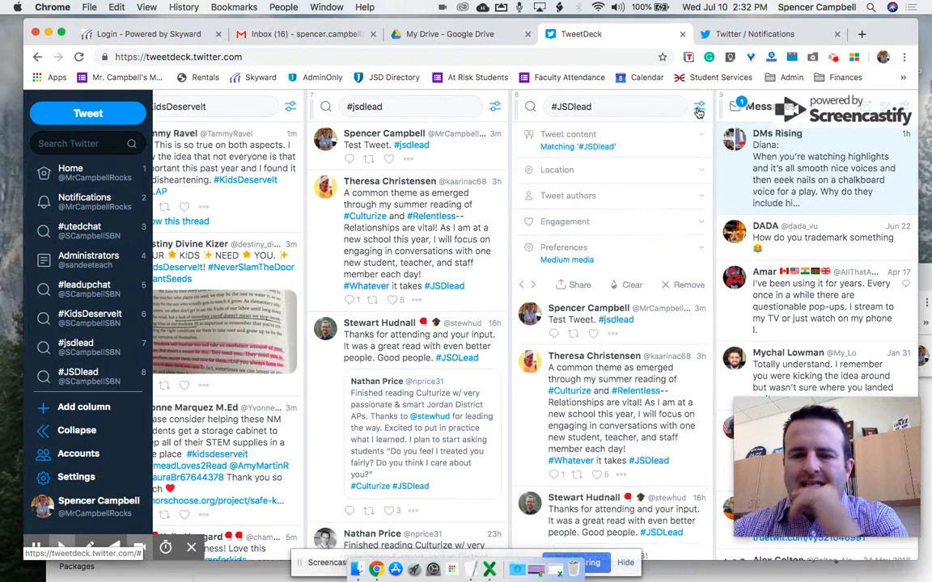